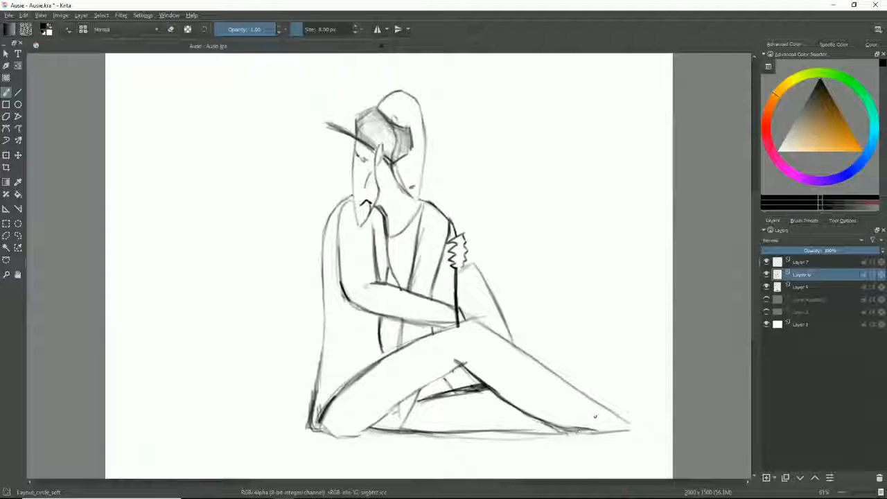
Add a new paint layer for colouring the figure sketch.
left_click(169, 29)
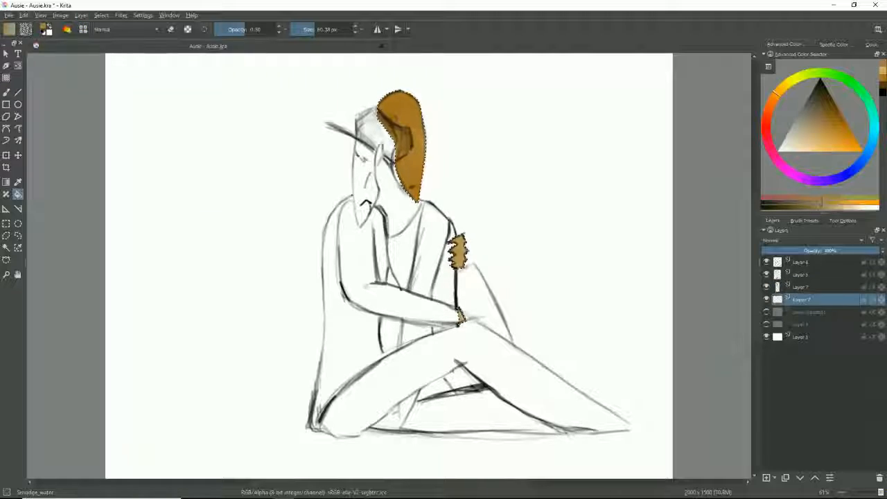
Fill the back figure's hair and small hand shape with flat orange.
left_click(80, 14)
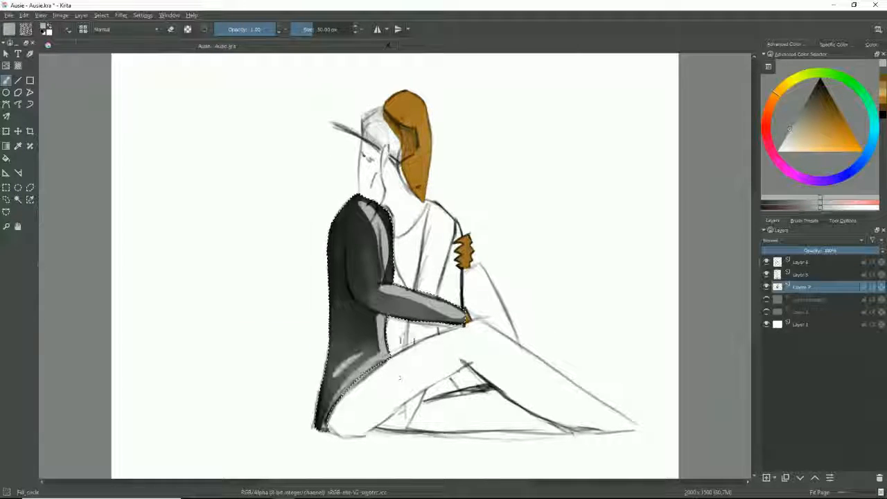
Paint the front figure's jacket and sleeve in dark grey with lighter grey shading.
left_click(82, 30)
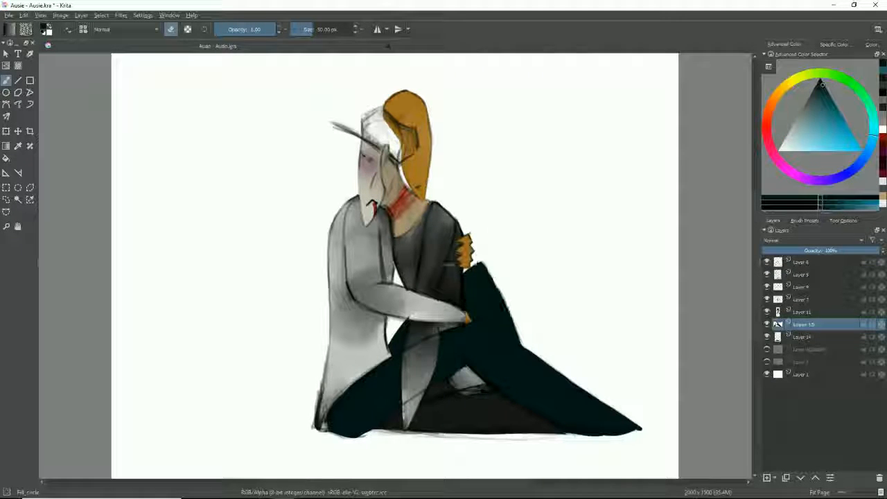
Block in grey and near-black clothing, shaded faces and red neck accents.
left_click_drag(474, 267, 631, 430)
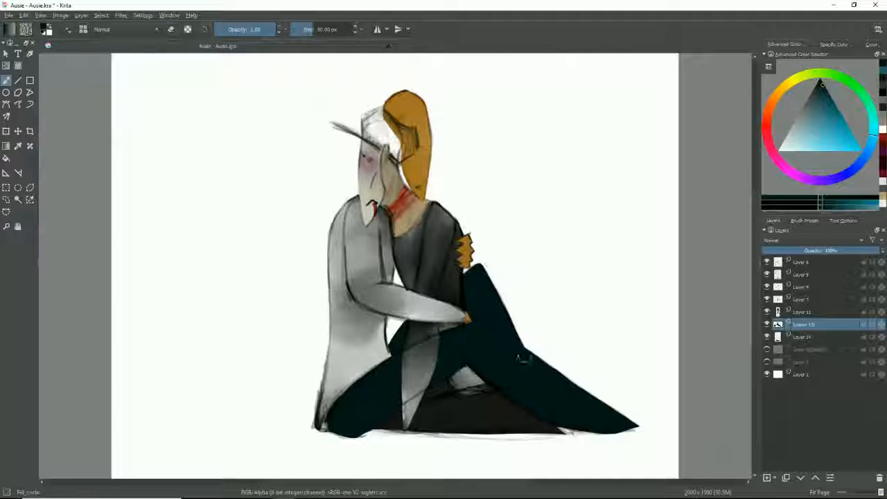